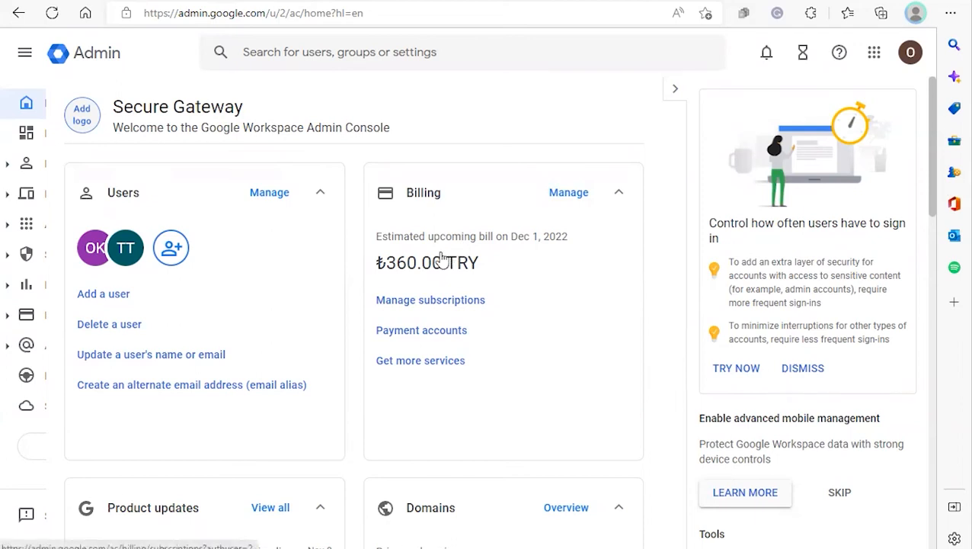
{"action": "mouse_move", "coordinate": [438, 262]}
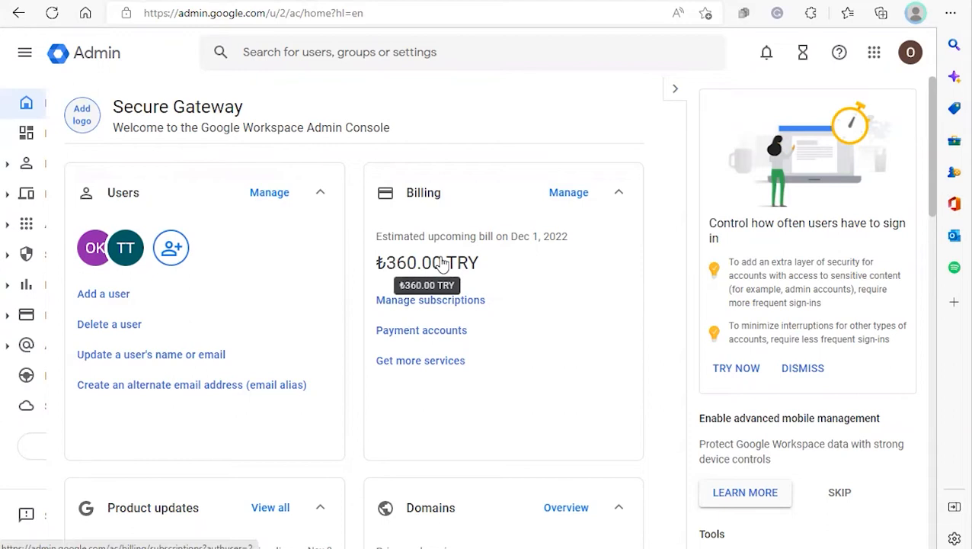
{"action": "mouse_move", "coordinate": [414, 287]}
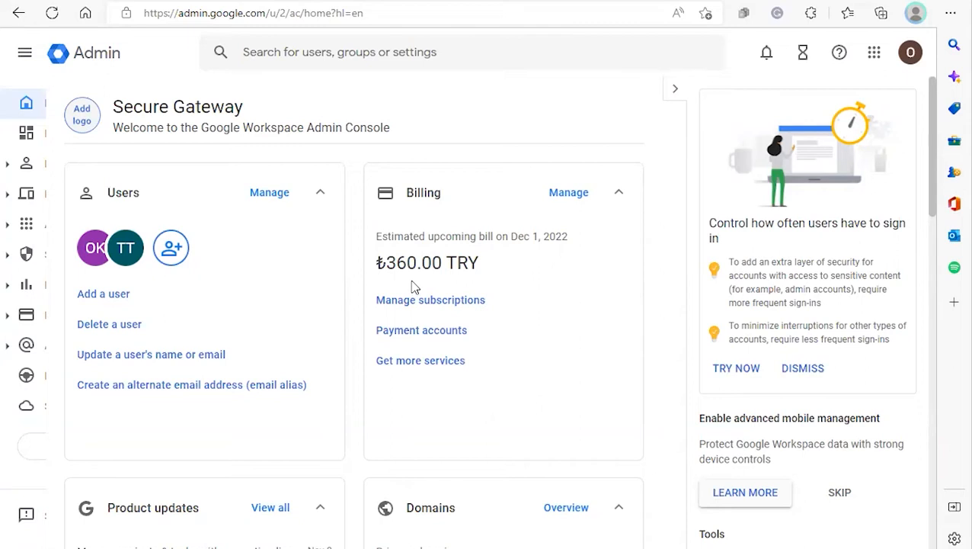
{"action": "mouse_move", "coordinate": [441, 233]}
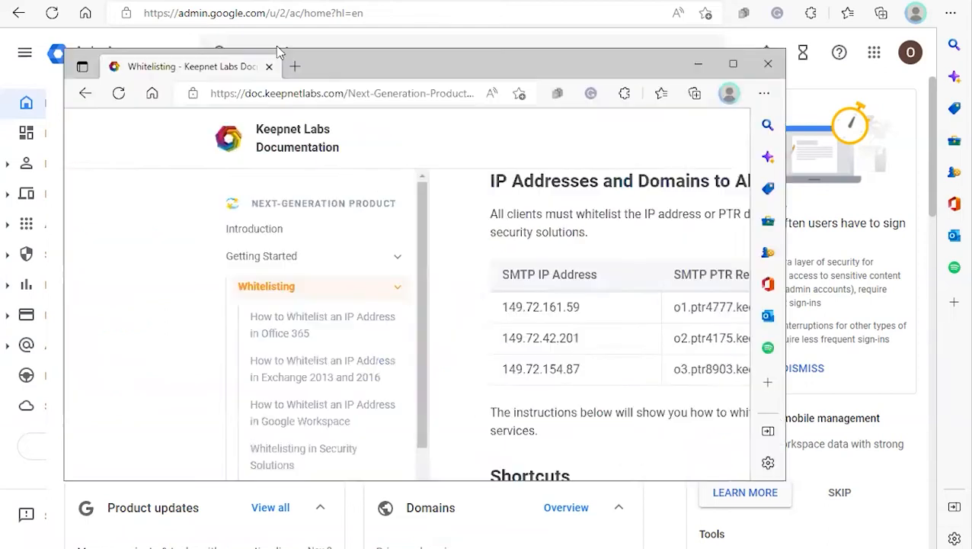
Copy Keepnet Labs' three SMTP IPs and PTR records into Notepad, then return to Admin console
{"action": "left_click", "coordinate": [732, 64]}
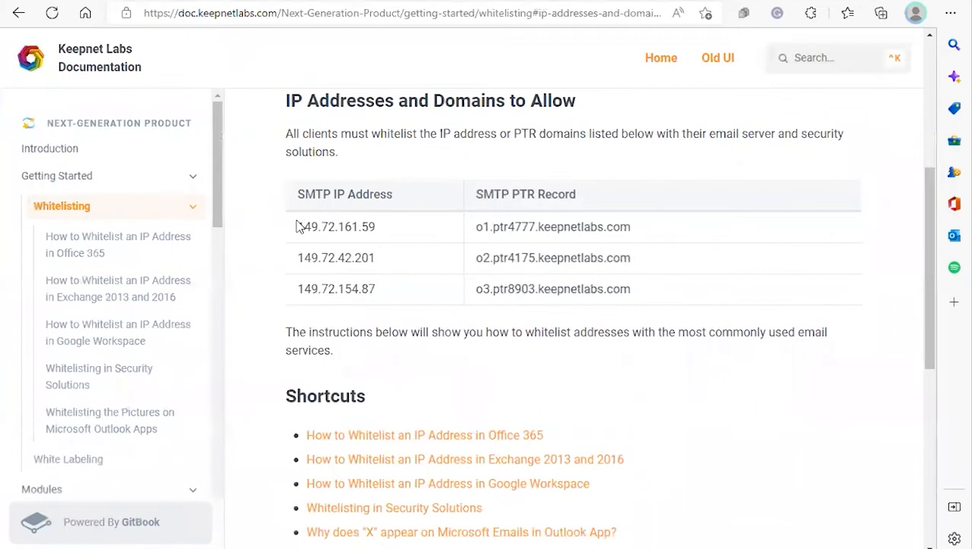
{"action": "left_click_drag", "start_coordinate": [297, 226], "coordinate": [633, 258]}
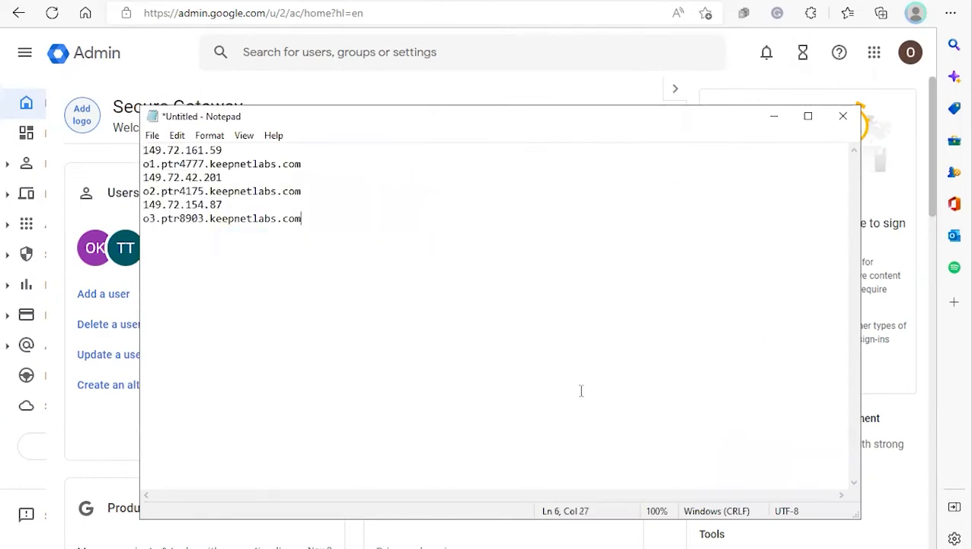
{"action": "left_click", "coordinate": [843, 116]}
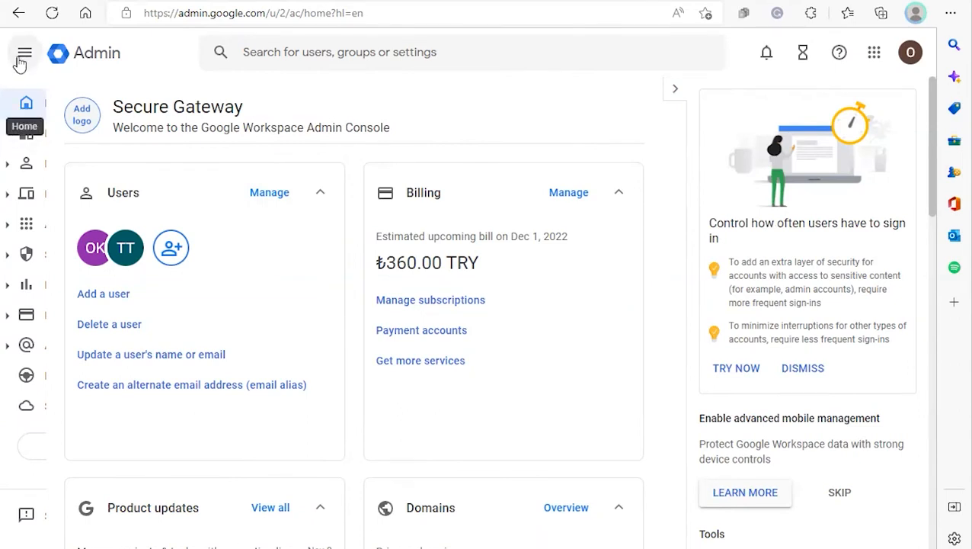
Navigate through Apps > Google Workspace to the Gmail settings page
{"action": "left_click", "coordinate": [24, 52]}
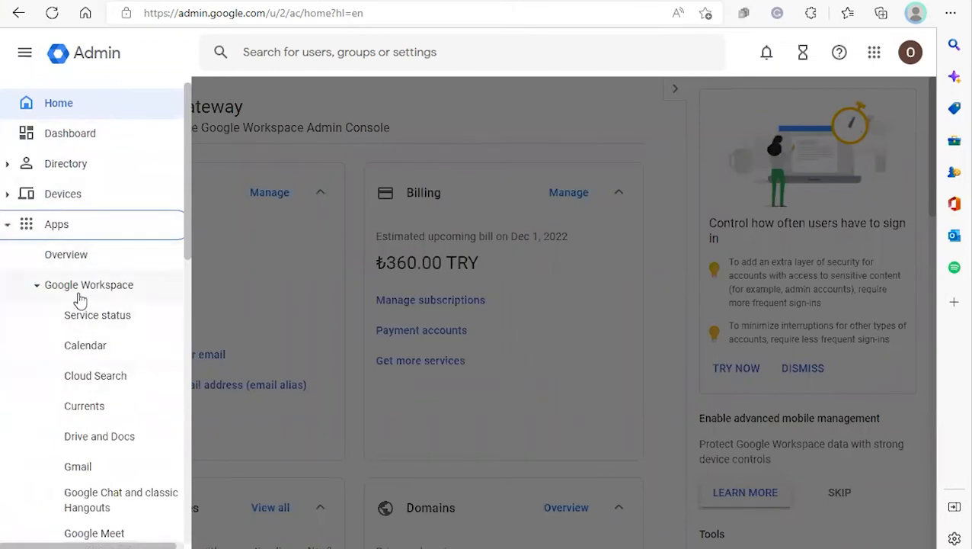
{"action": "left_click", "coordinate": [88, 284]}
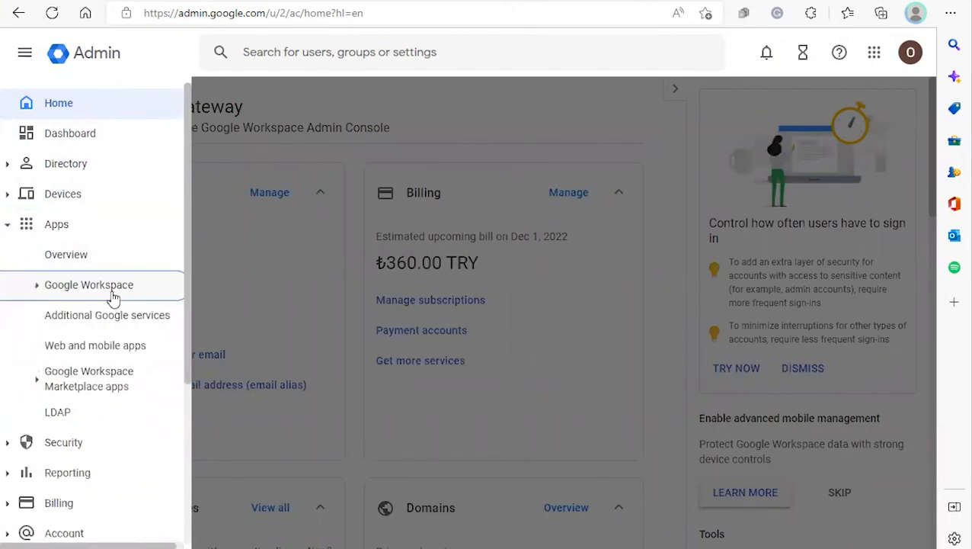
{"action": "left_click", "coordinate": [89, 285]}
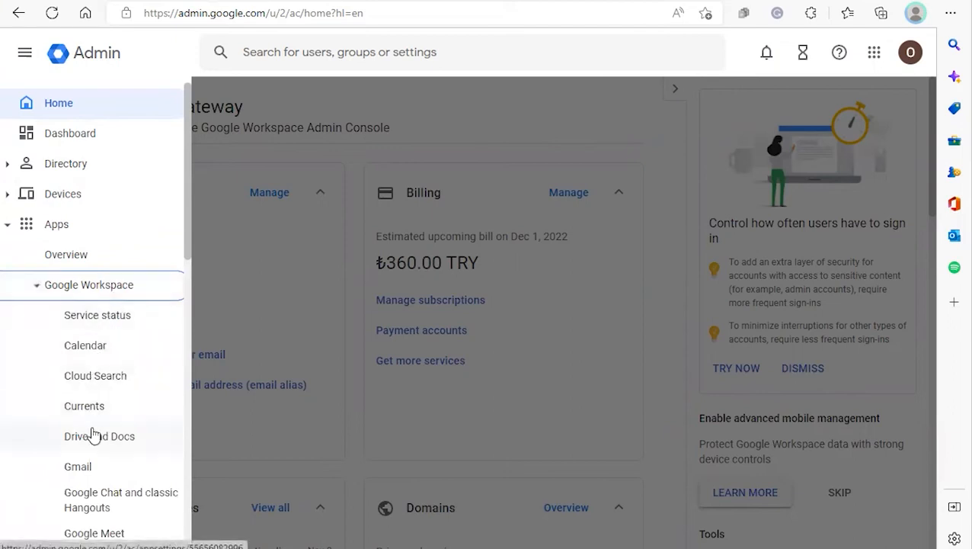
{"action": "mouse_move", "coordinate": [73, 473]}
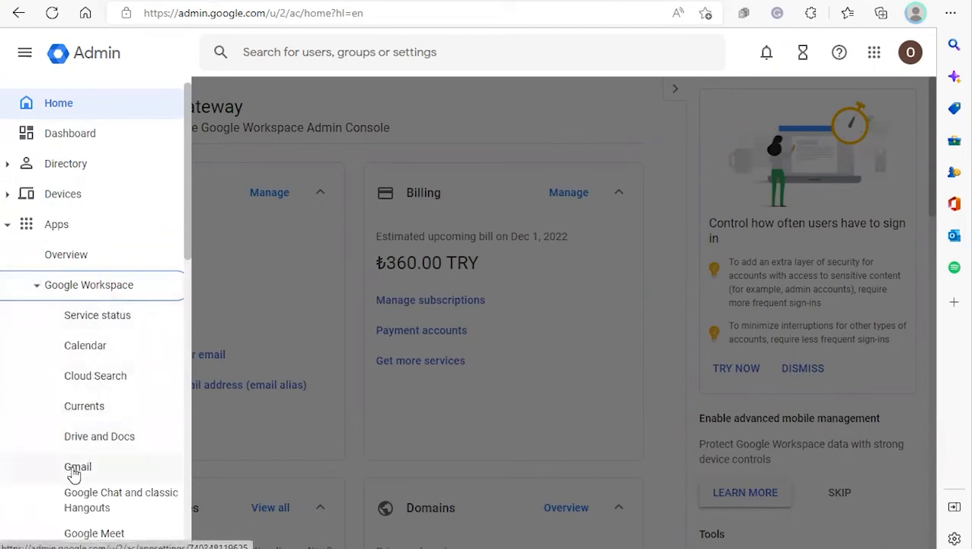
{"action": "left_click", "coordinate": [78, 467]}
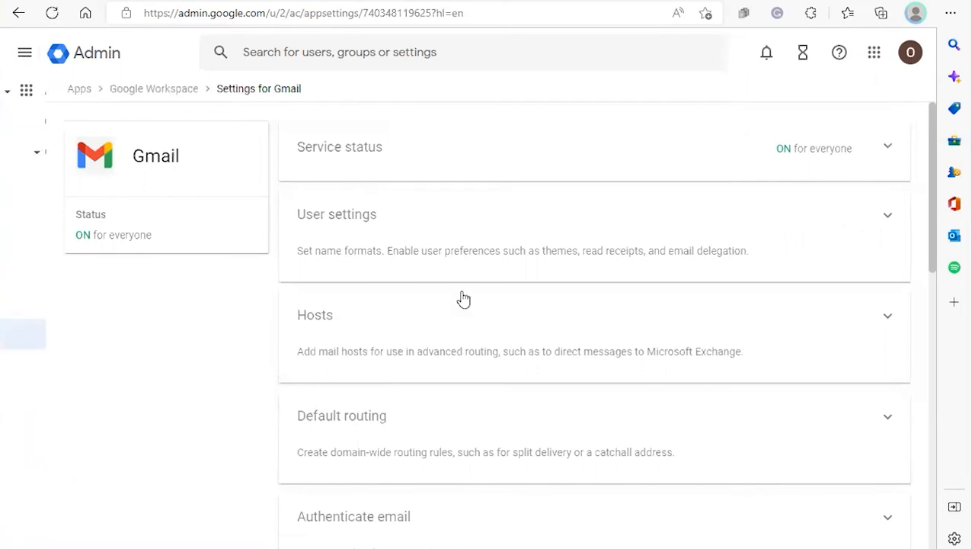
Open the Spam, Phishing and Malware section of the Gmail settings
{"action": "scroll", "scroll_direction": "down", "scroll_amount": 3}
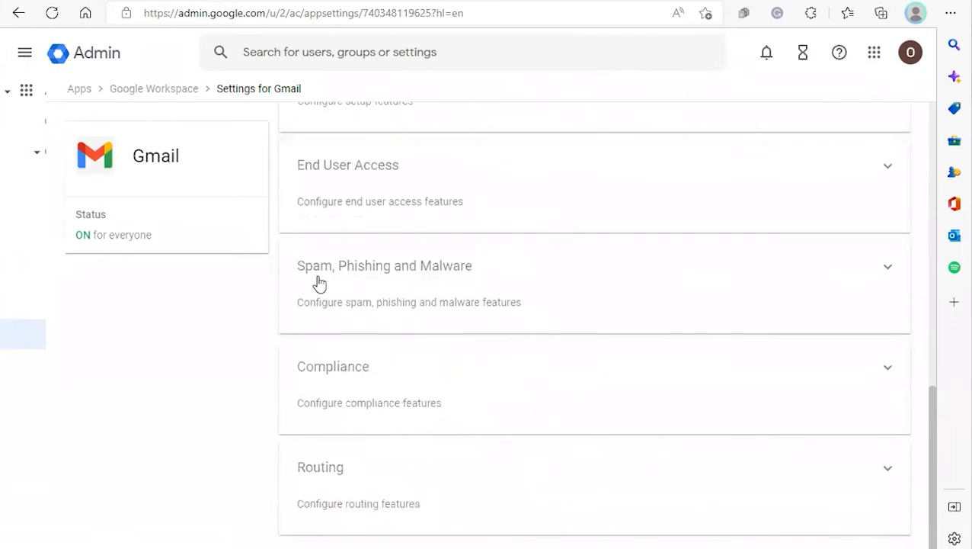
{"action": "left_click", "coordinate": [384, 265]}
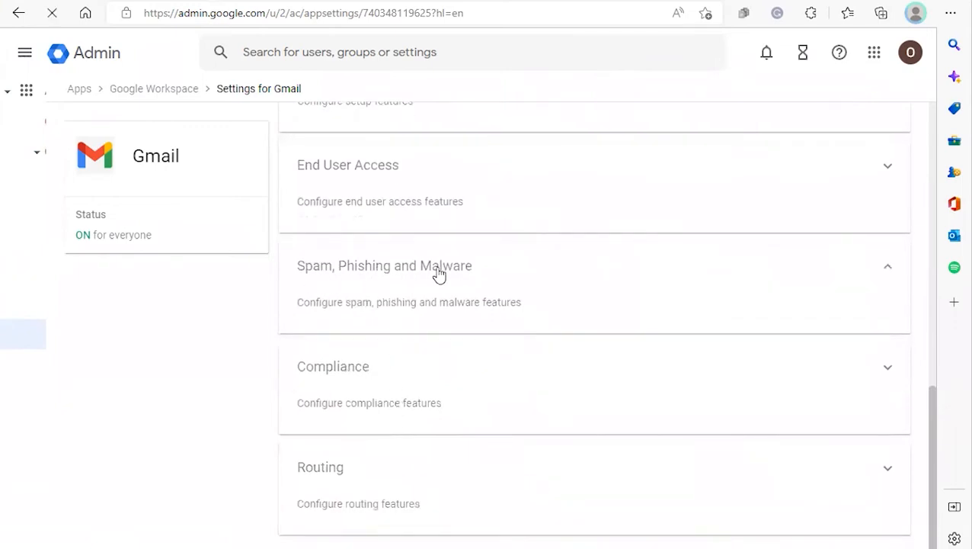
{"action": "left_click", "coordinate": [385, 265]}
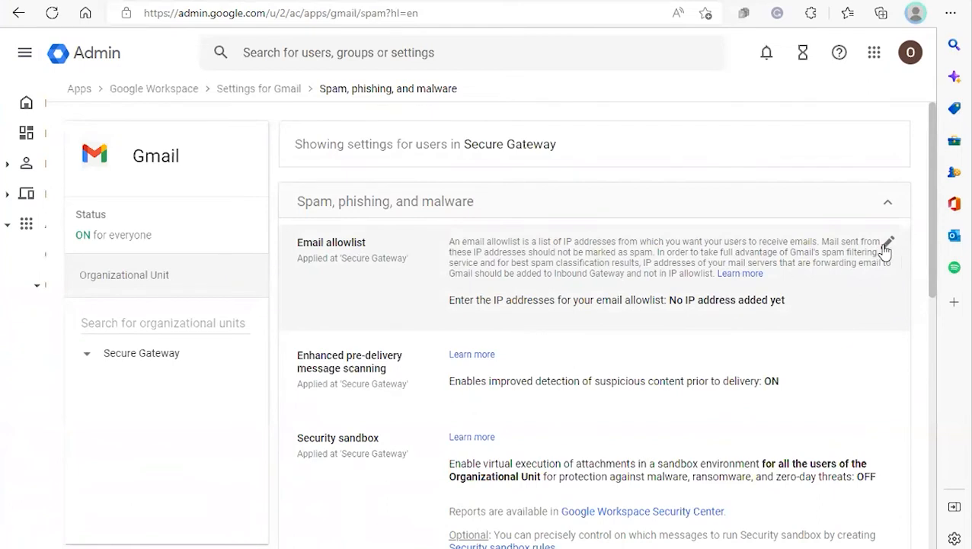
Save 149.72.161.59, 149.72.42.201 and 149.72.154.87 as the email allowlist
{"action": "left_click", "coordinate": [887, 244]}
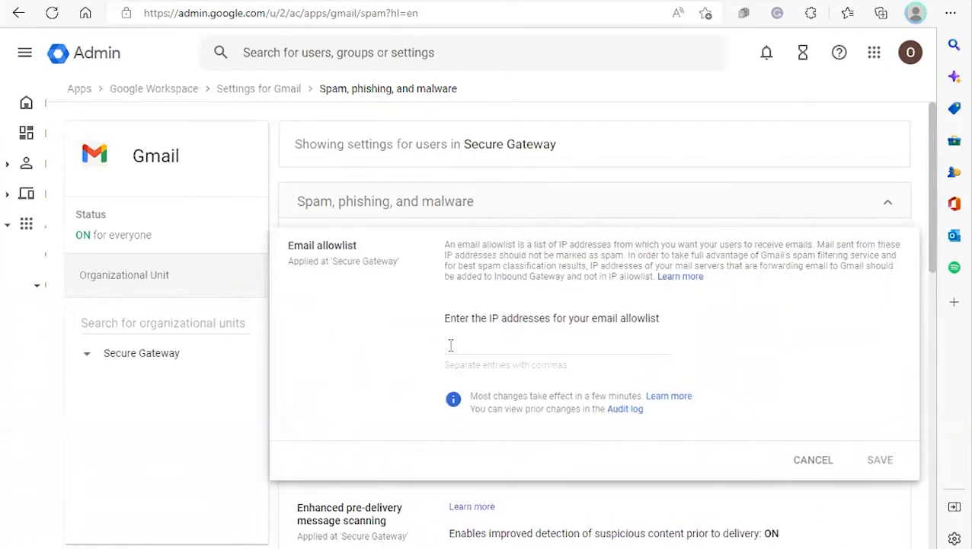
{"action": "left_click", "coordinate": [556, 344]}
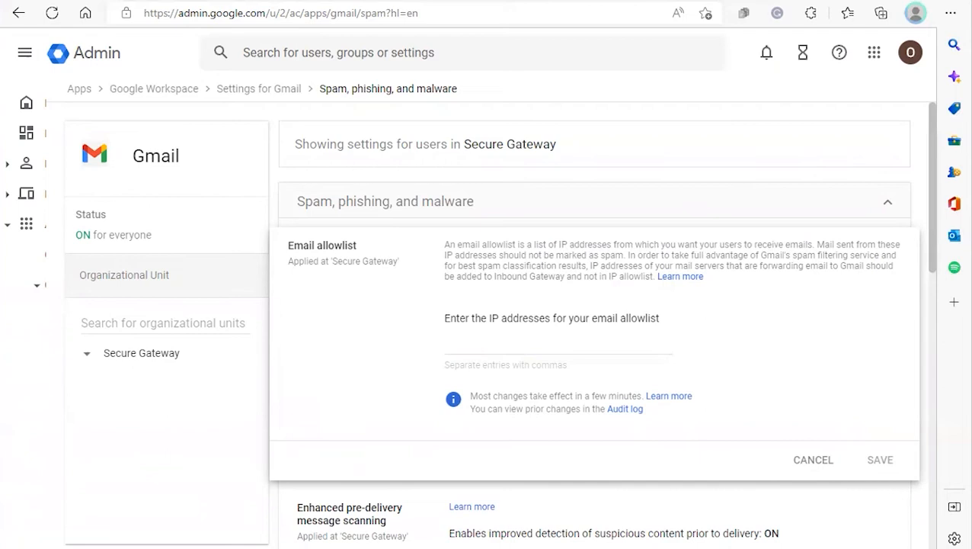
{"action": "type", "text": "149.72.161.59"}
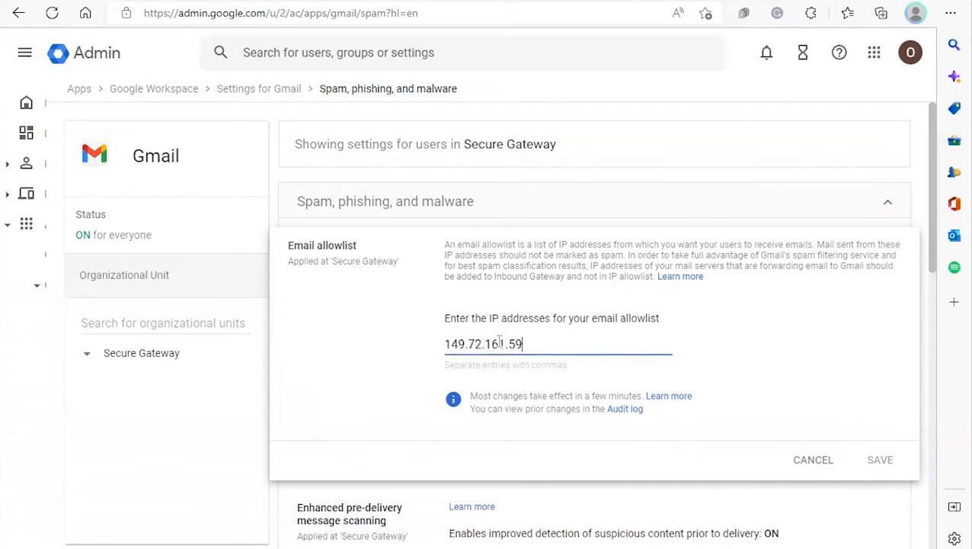
{"action": "type", "text": ","}
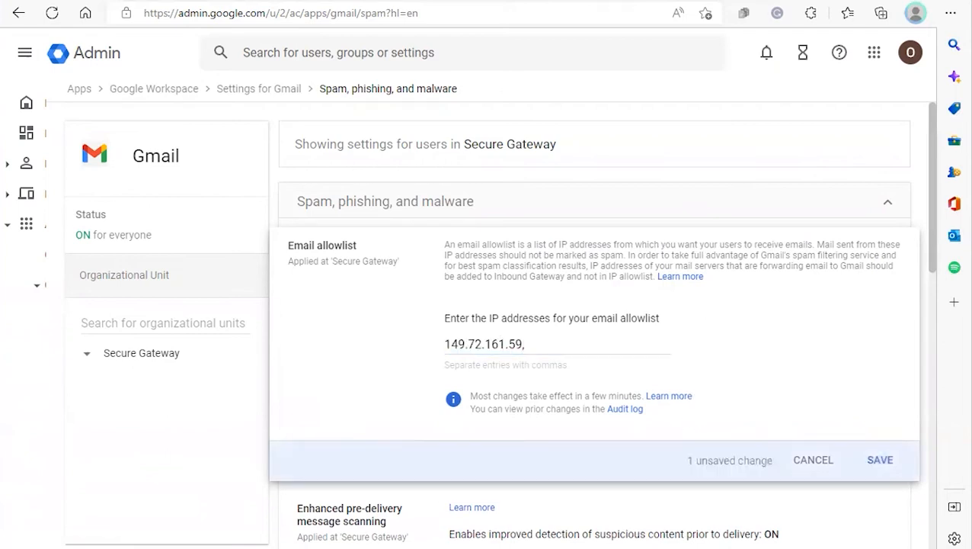
{"action": "type", "text": "149.72.42.201,"}
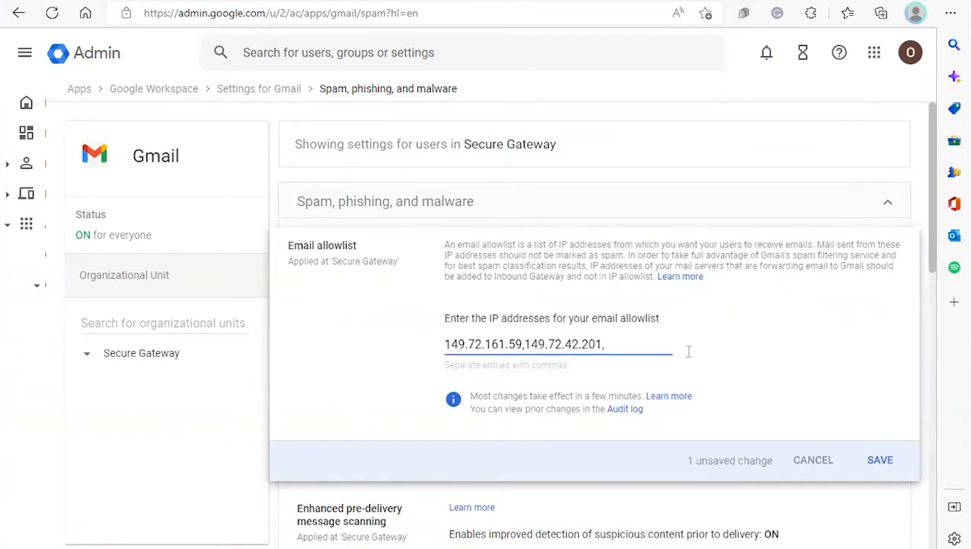
{"action": "type", "text": "149.72.154.87"}
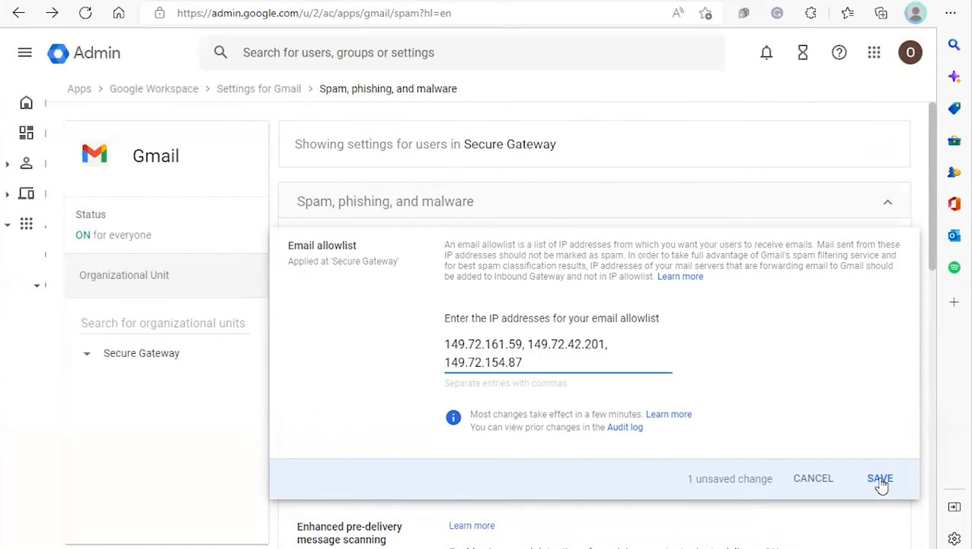
{"action": "left_click", "coordinate": [879, 478]}
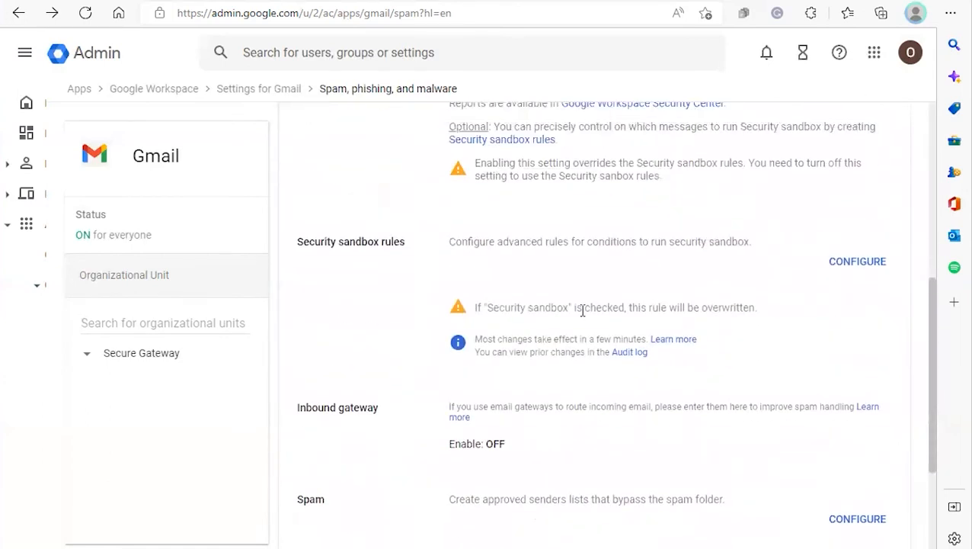
{"action": "mouse_move", "coordinate": [888, 407]}
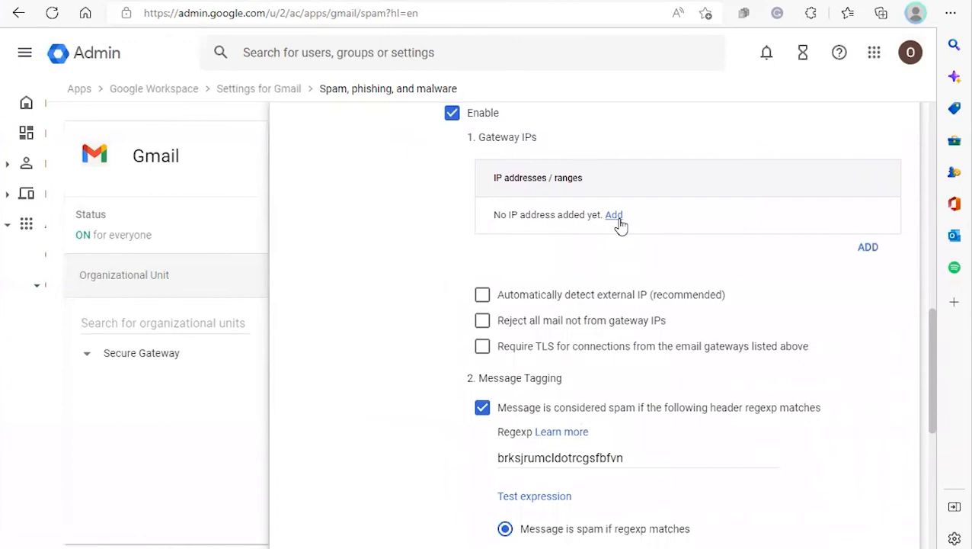
Enable Inbound gateway and open the Add gateway IP address dialog
{"action": "left_click", "coordinate": [615, 214]}
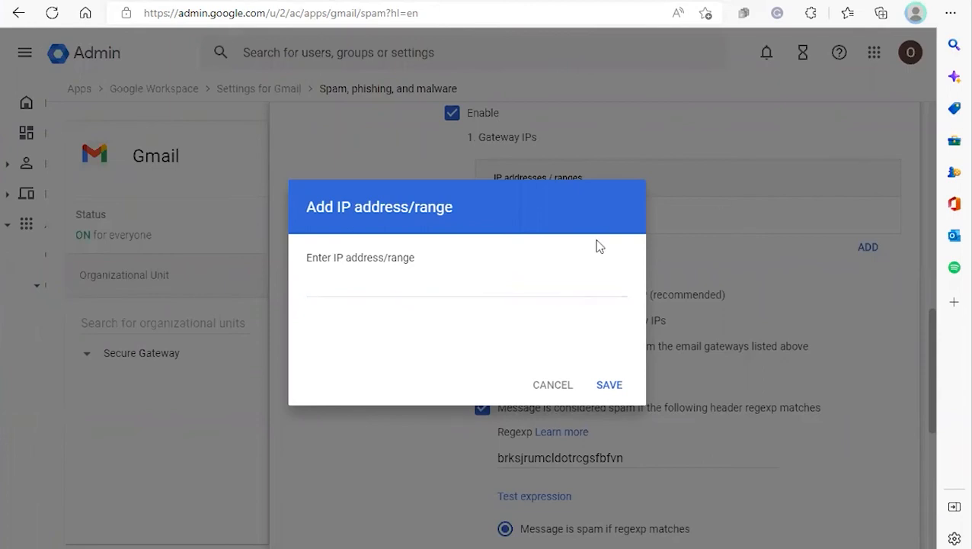
Save 149.72.154.87 as a gateway IP and begin adding another address
{"action": "left_click", "coordinate": [609, 384]}
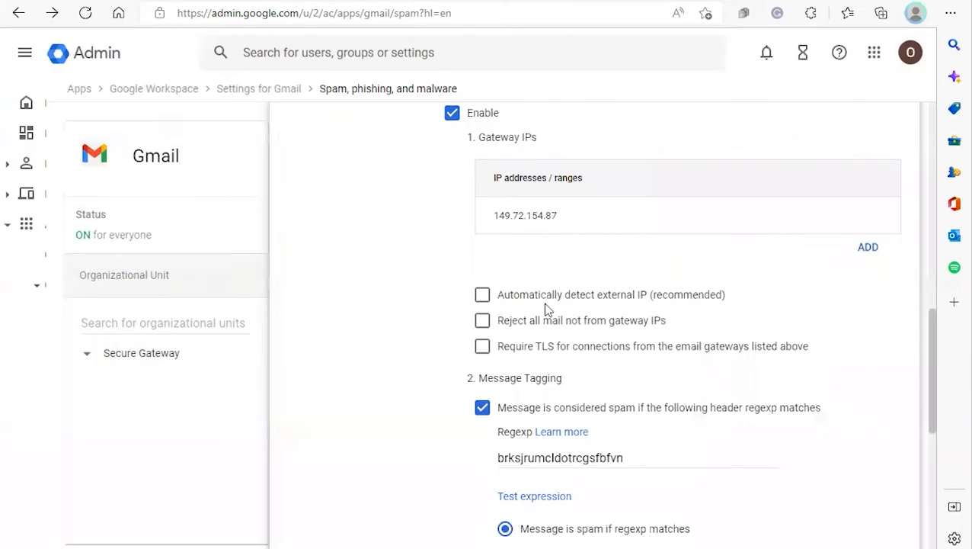
{"action": "left_click", "coordinate": [868, 246]}
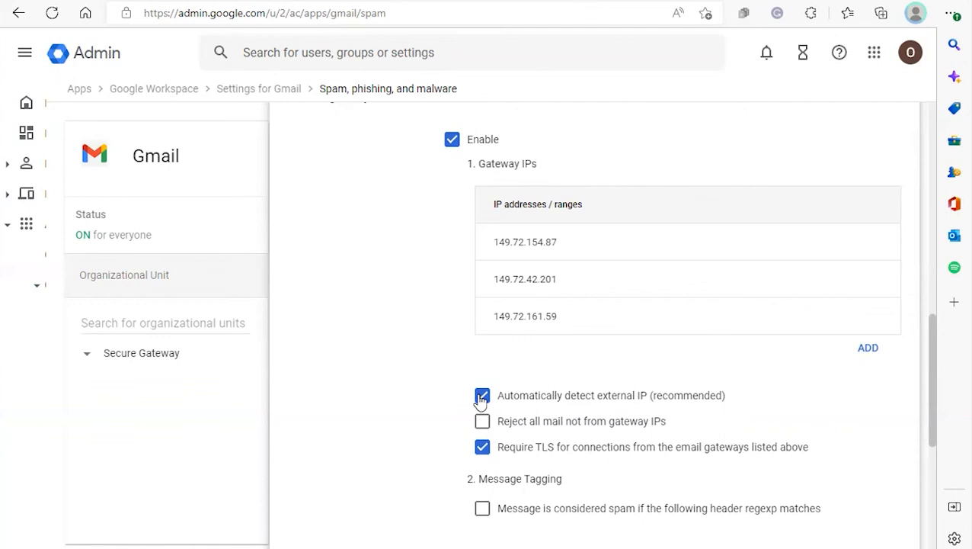
{"action": "mouse_move", "coordinate": [469, 437]}
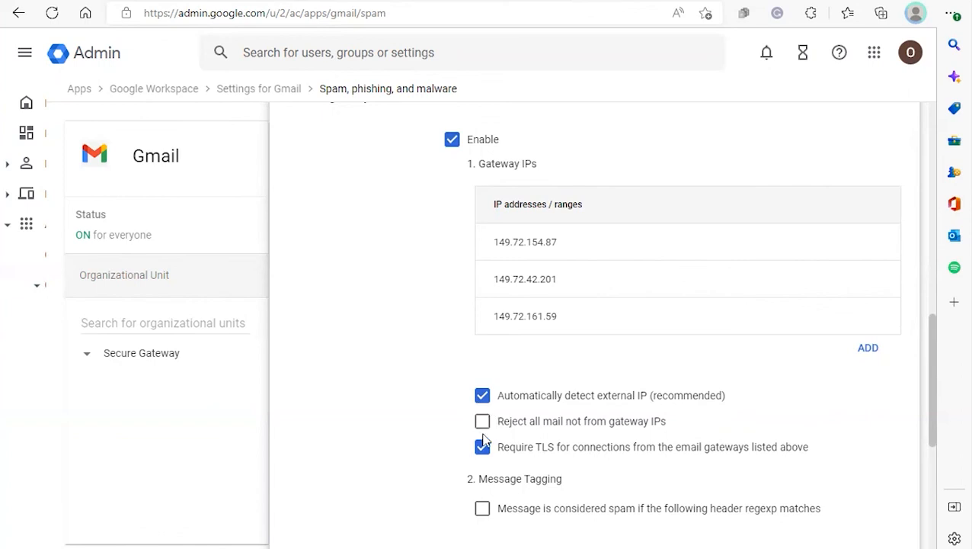
{"action": "mouse_move", "coordinate": [473, 430]}
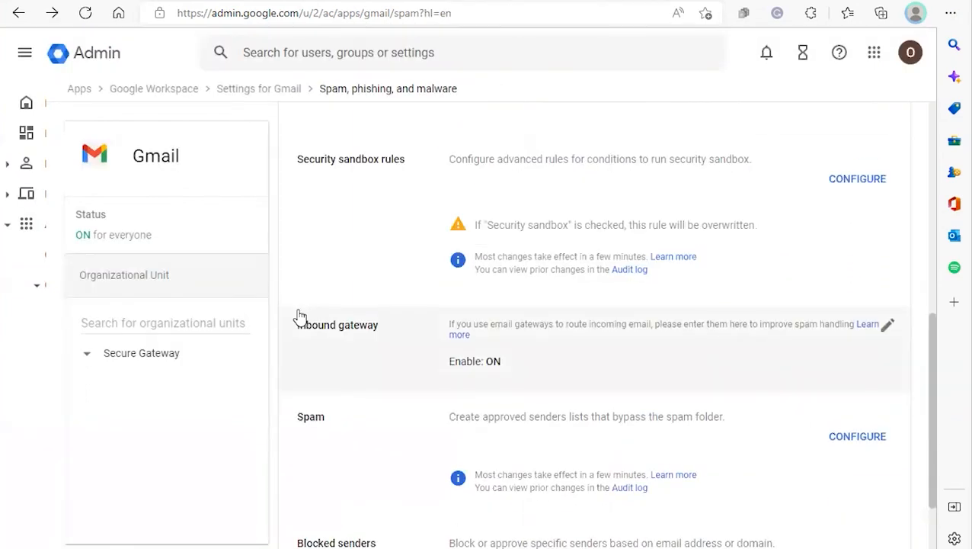
{"action": "mouse_move", "coordinate": [365, 294]}
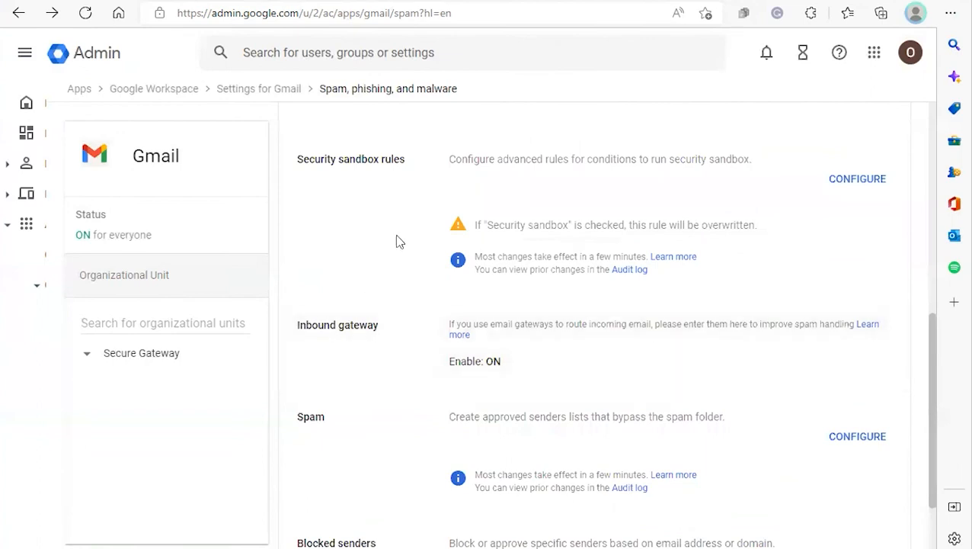
{"action": "mouse_move", "coordinate": [404, 286]}
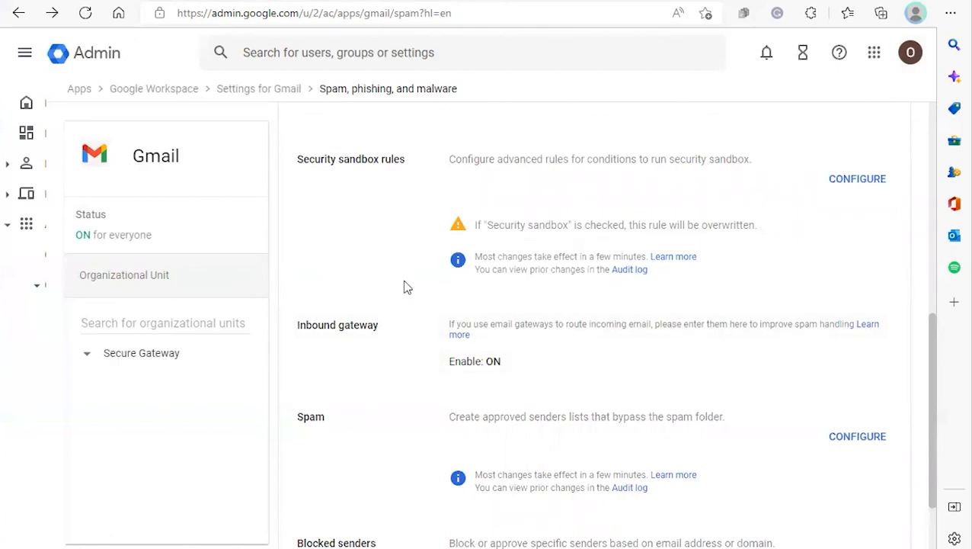